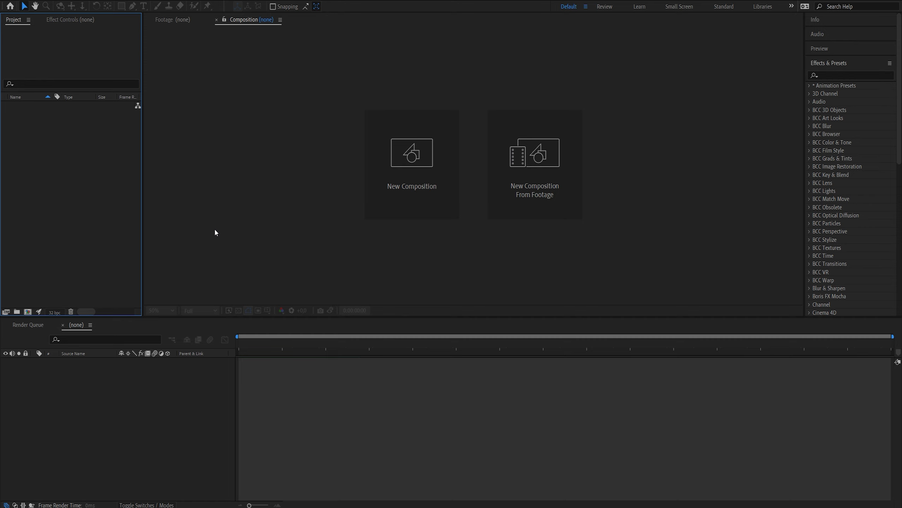
mouse_move(141, 213)
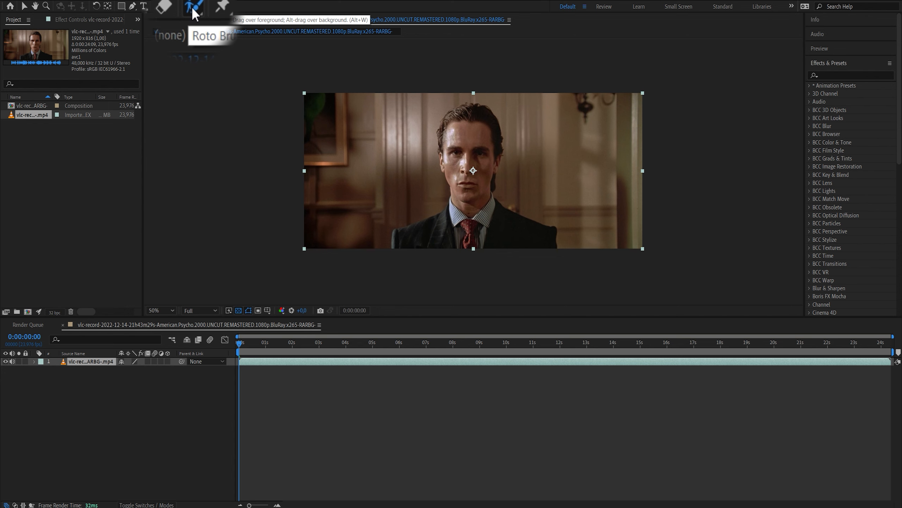
- Isolate the man with a Roto Brush foreground stroke over his face and body in Layer view
double_click(474, 170)
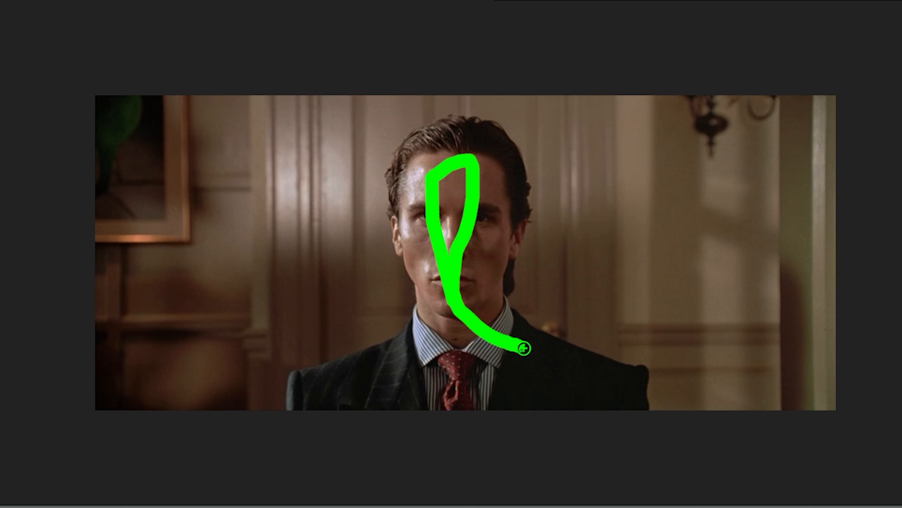
left_click_drag(521, 348, 409, 211)
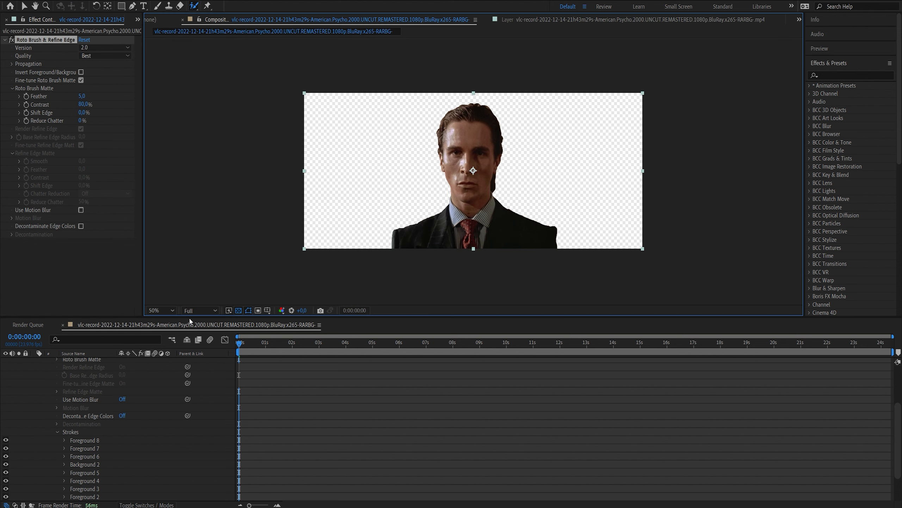
mouse_move(207, 321)
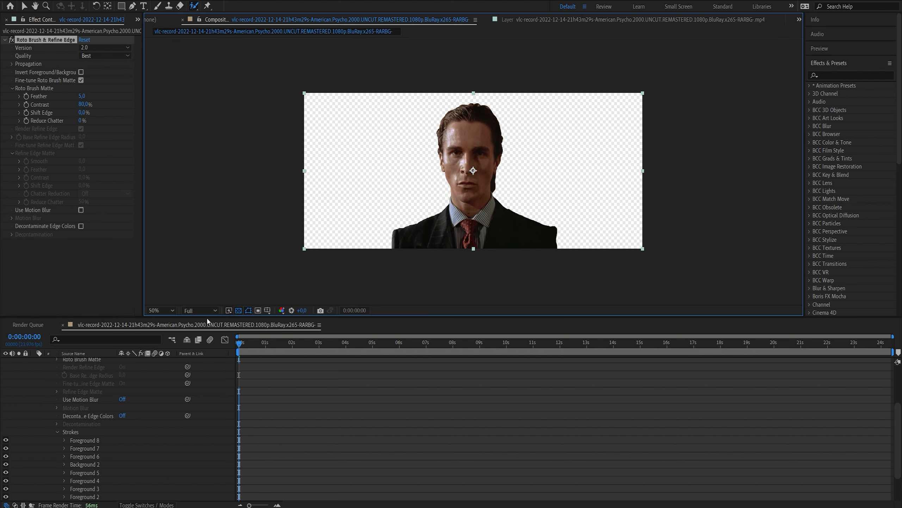
- Return to the clip's Layer view and add a foreground stroke tightening the head outline
left_click(83, 95)
type("20")
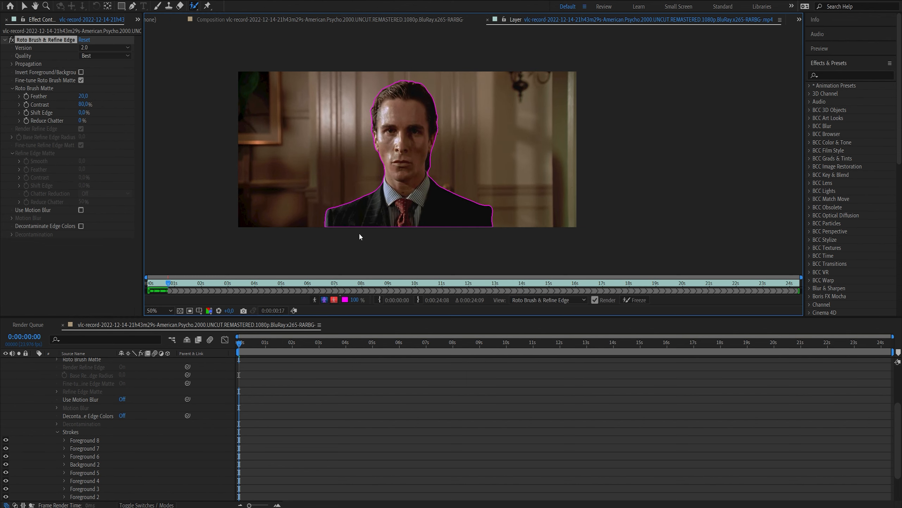
left_click(184, 283)
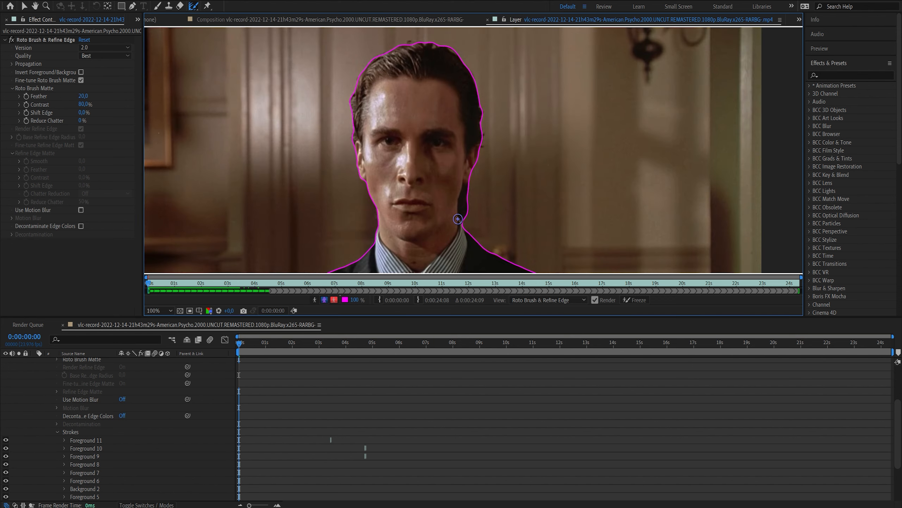
- Paint a Refine Edge stroke along the man's hairline to soften the matte border
left_click_drag(457, 219, 481, 144)
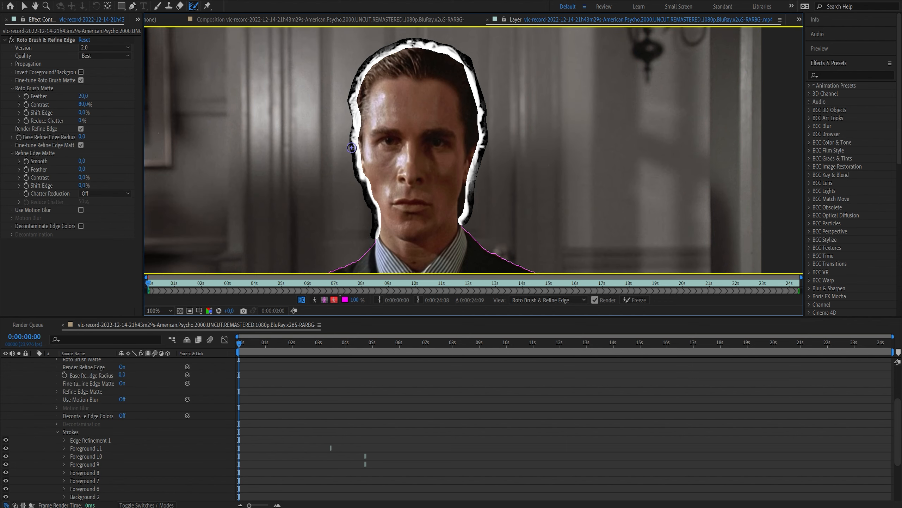
mouse_move(406, 45)
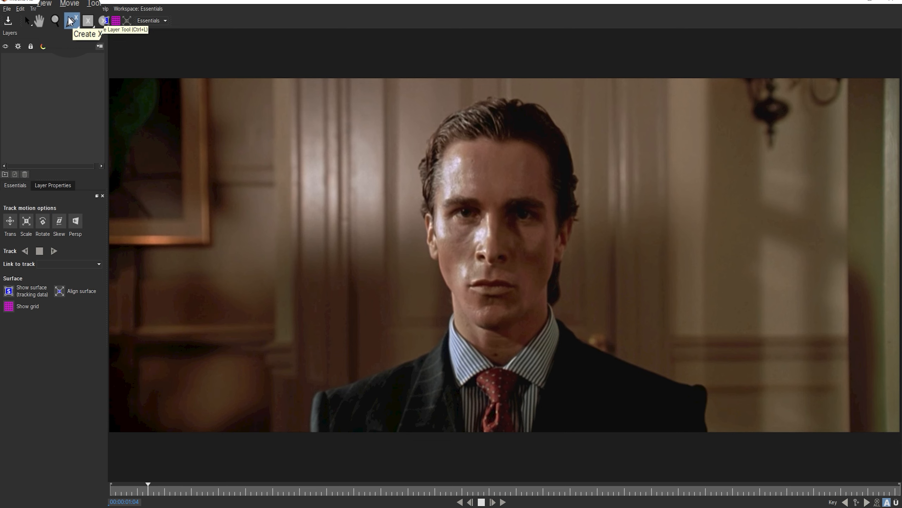
- Start a new X-Spline head mask, switch Mocha to the Classic workspace and return to its frame
left_click(71, 20)
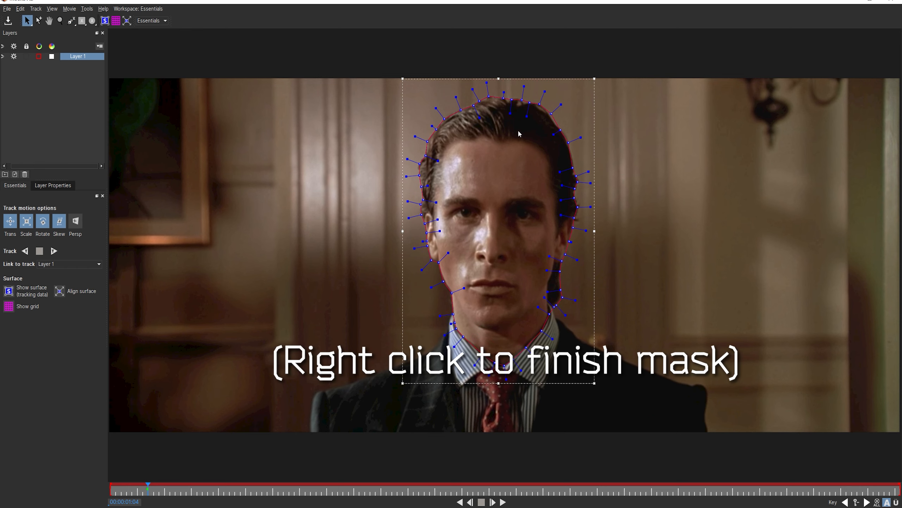
left_click(152, 21)
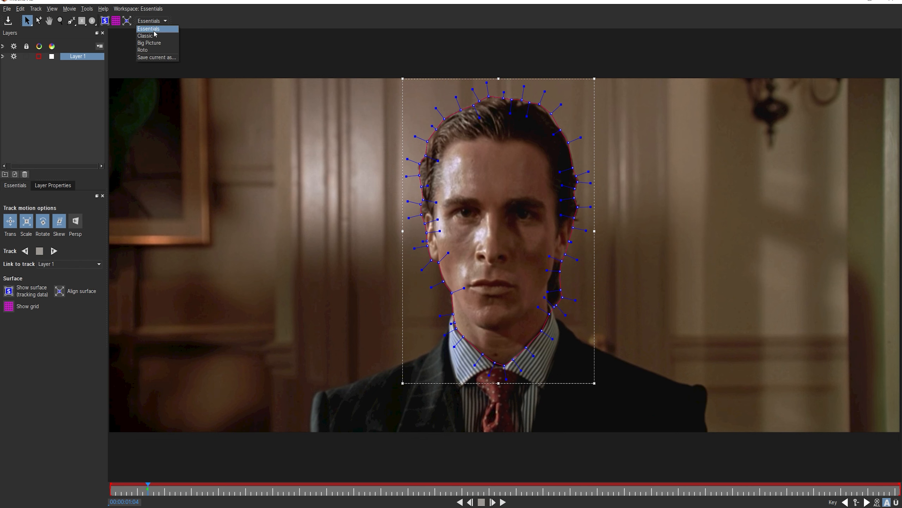
left_click(146, 36)
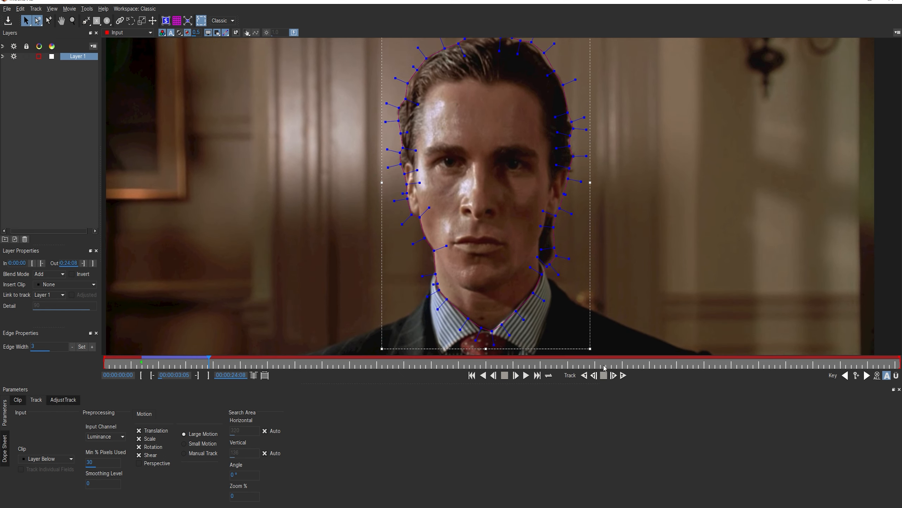
left_click(623, 375)
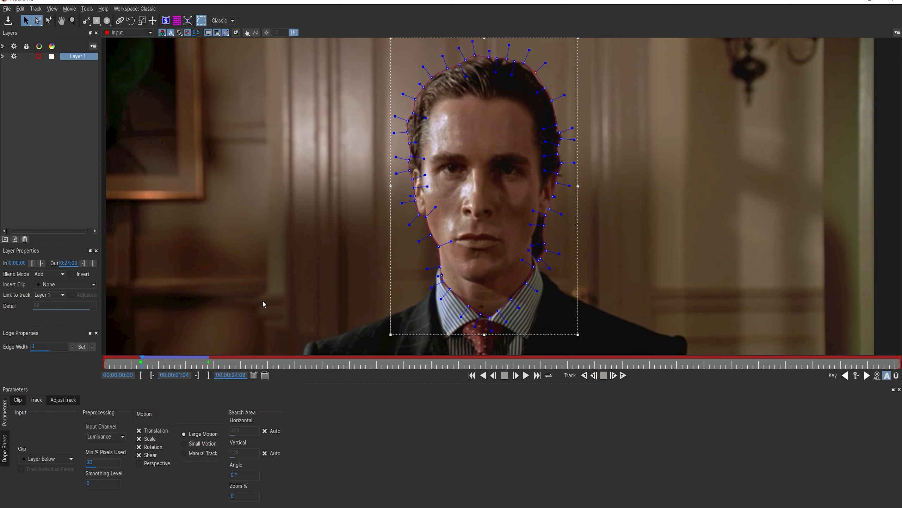
mouse_move(543, 77)
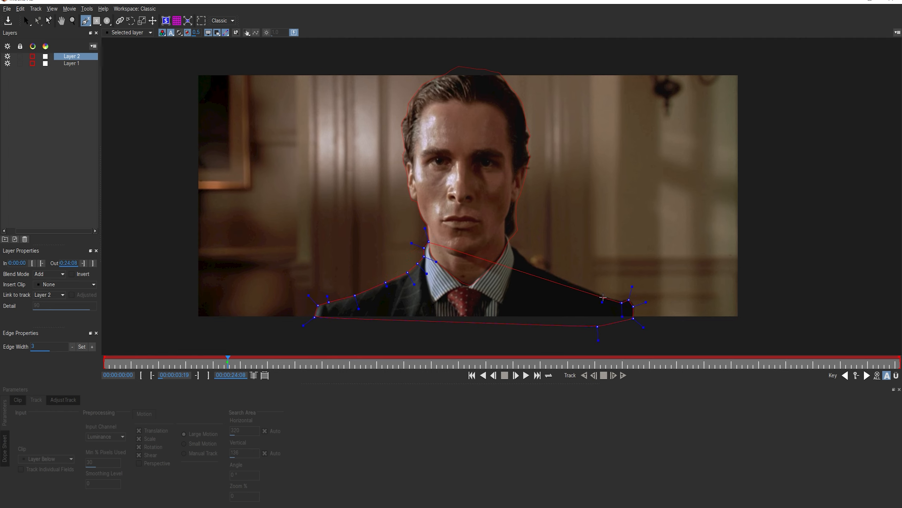
- Track the Layer 2 shoulder mask forward, adjusting its spline points between tracking passes
left_click_drag(604, 296, 518, 251)
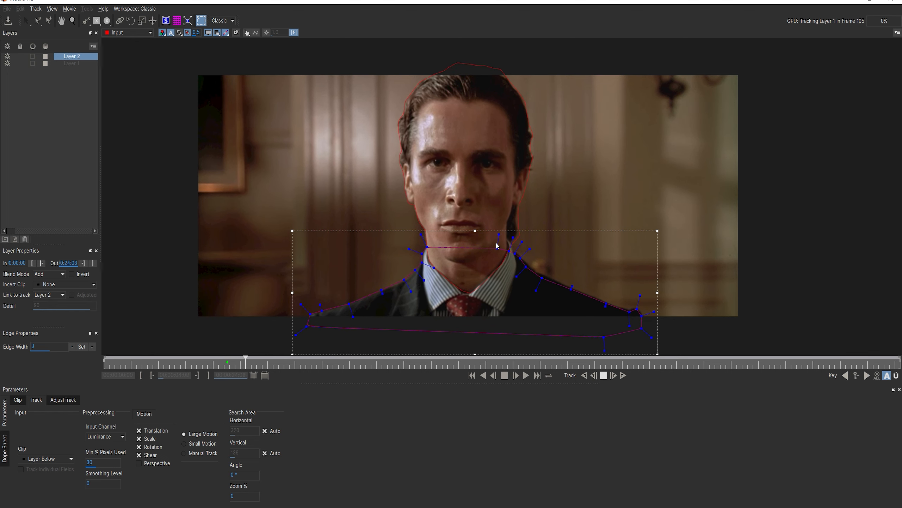
left_click(524, 374)
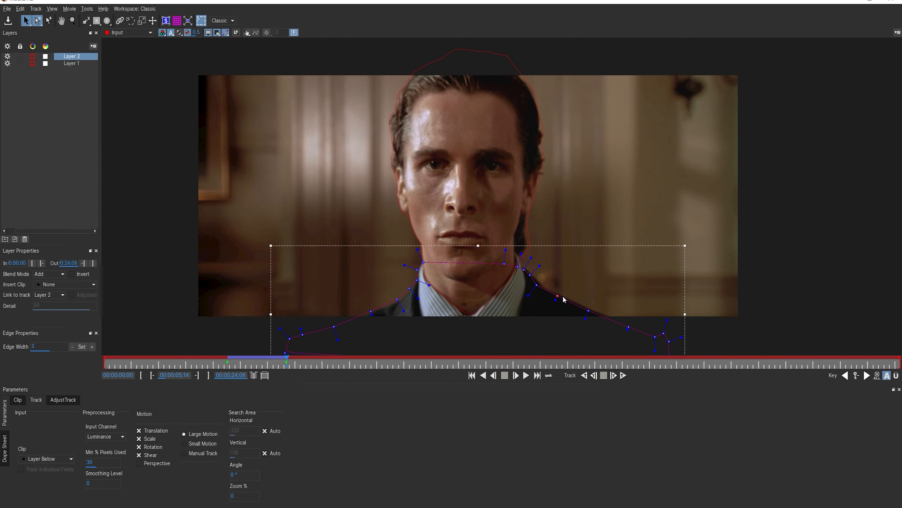
left_click_drag(557, 298, 526, 273)
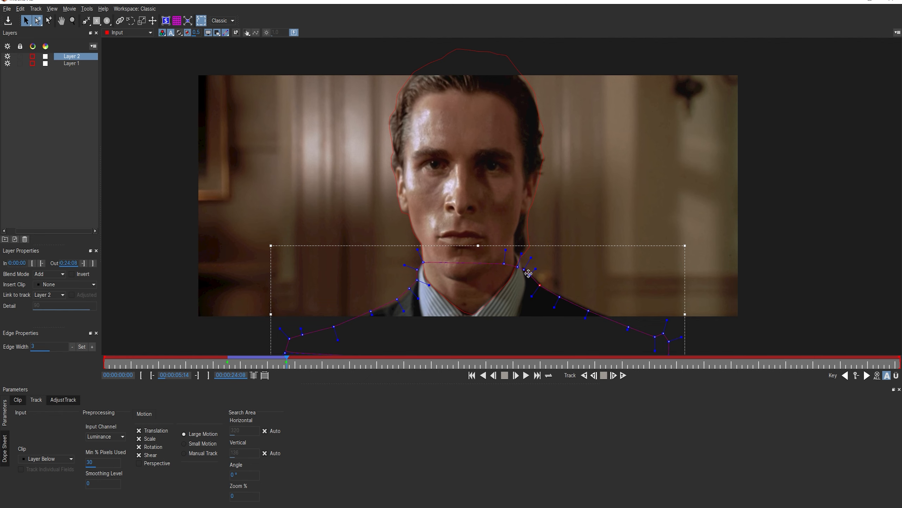
left_click(605, 375)
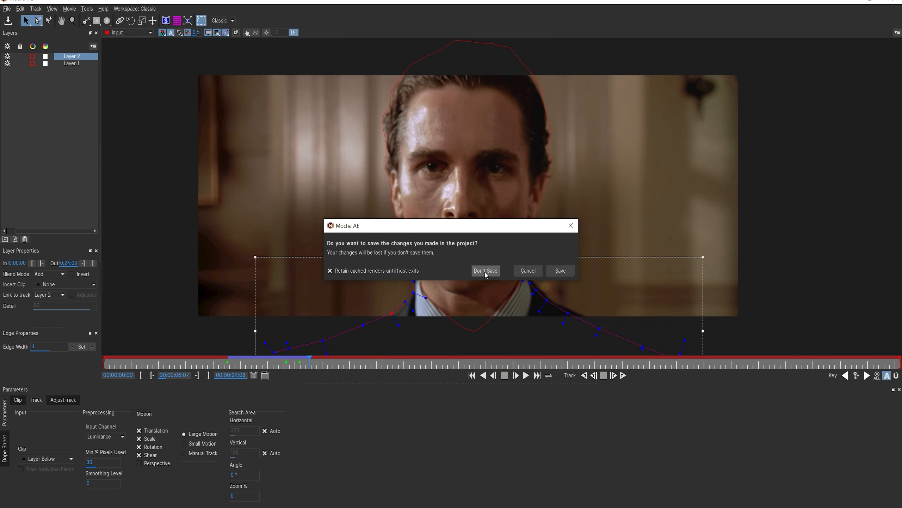
- Answer Mocha's save prompt so the session closes and the matte returns to After Effects
left_click(485, 271)
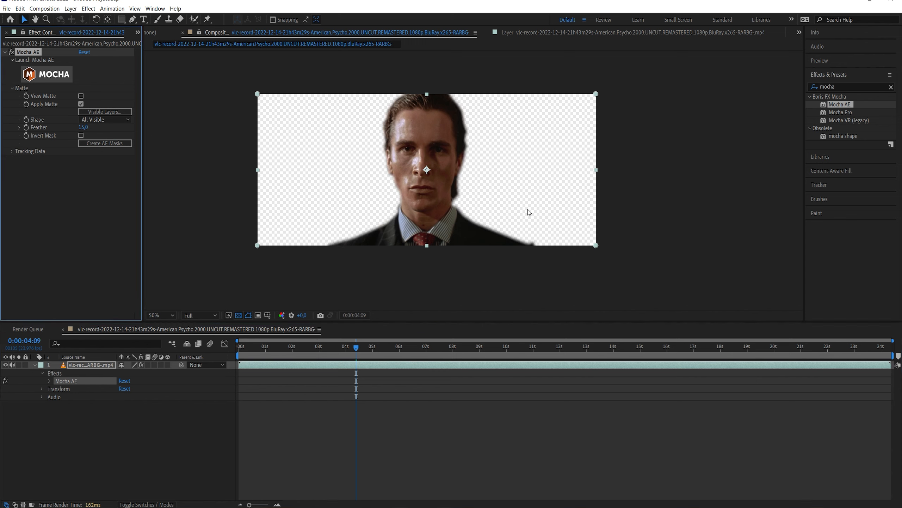
left_click_drag(83, 127, 85, 127)
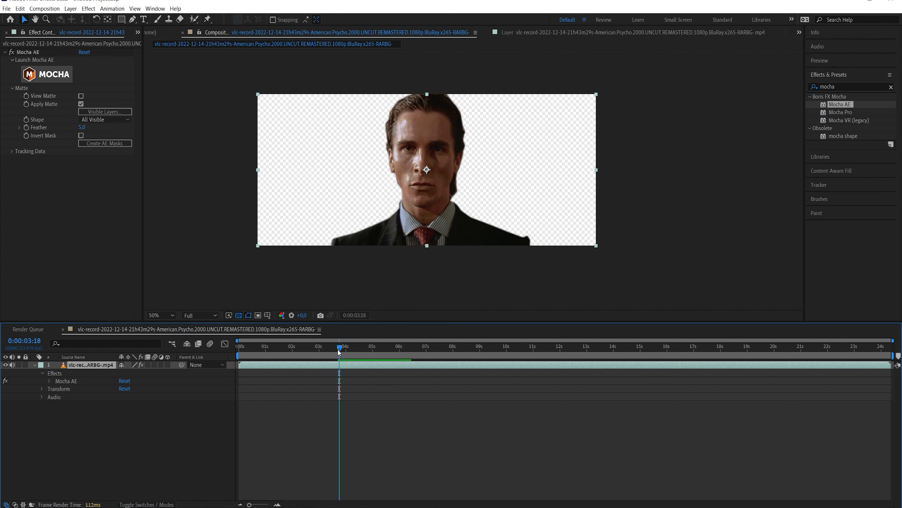
mouse_move(339, 346)
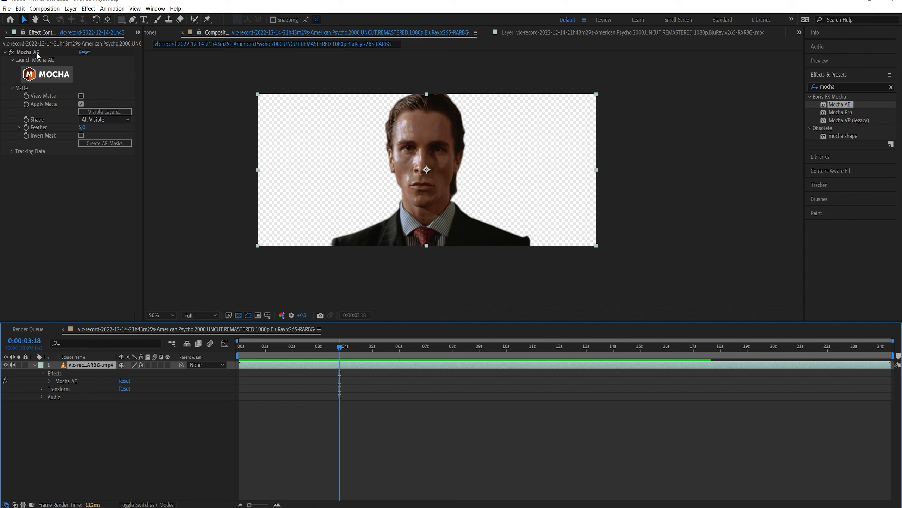
left_click(383, 346)
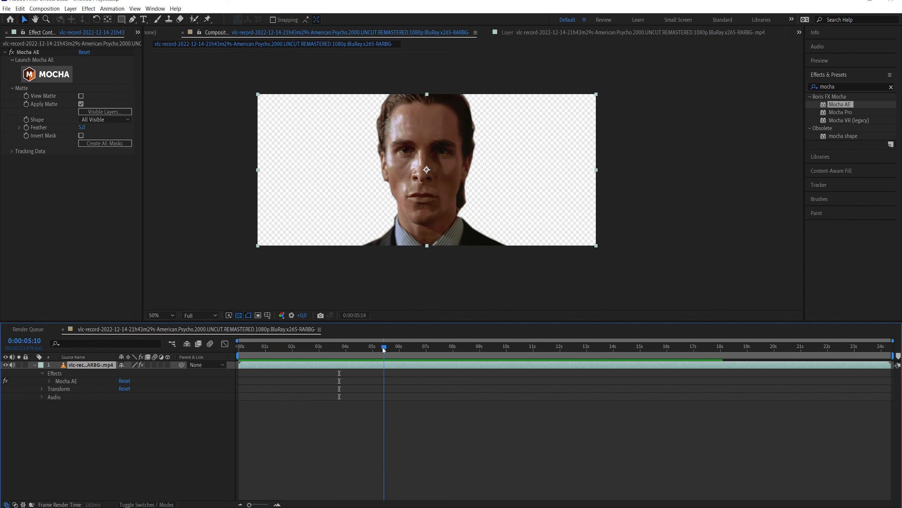